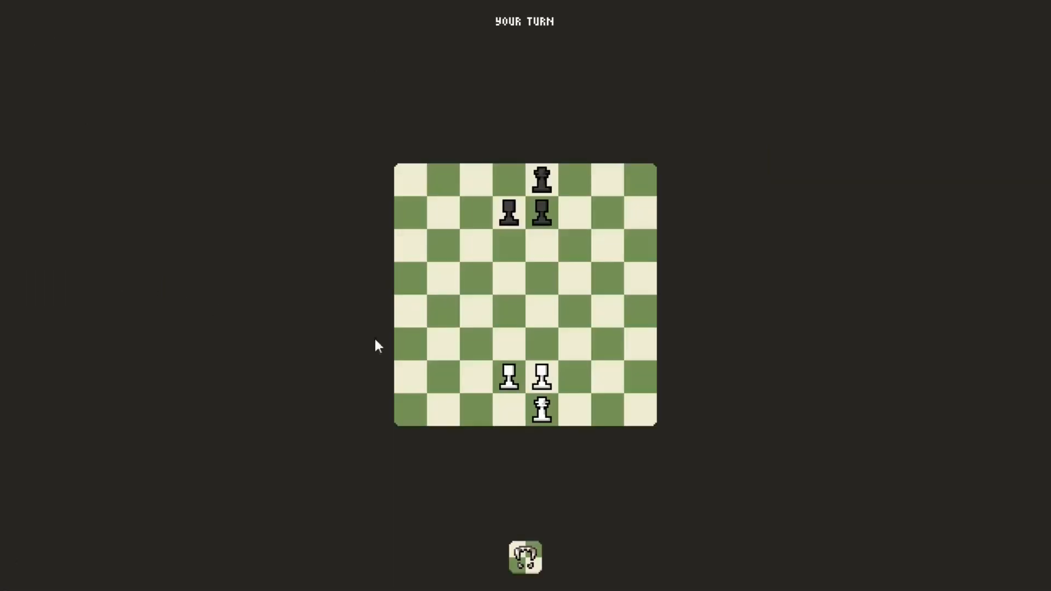
# Step: Scroll the Tougher Times page down to its block-chance table, then switch to the Cookie Clicker tab
pyautogui.click(542, 279)
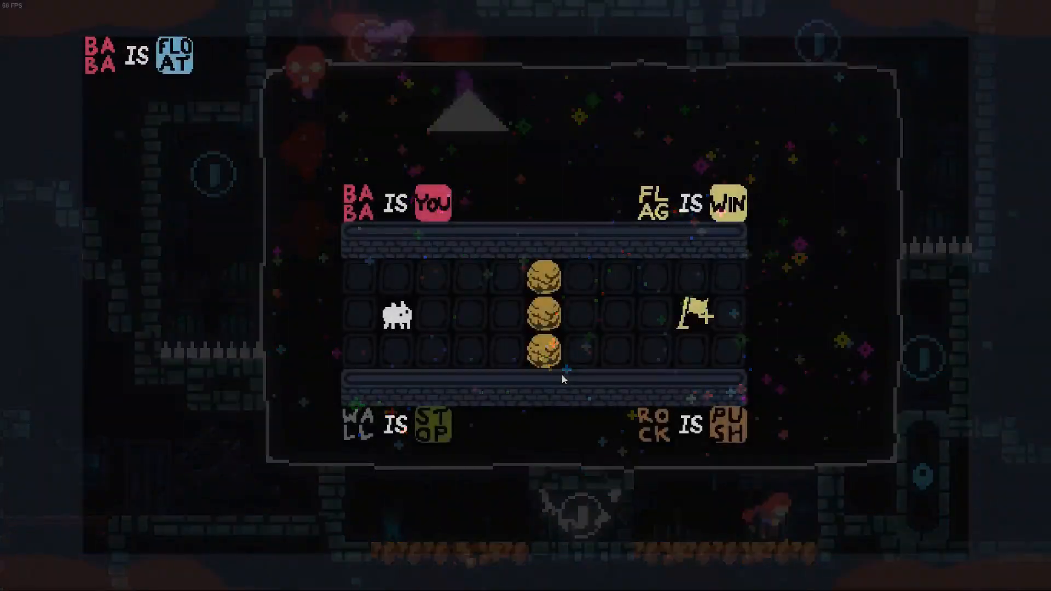
pyautogui.press('right')
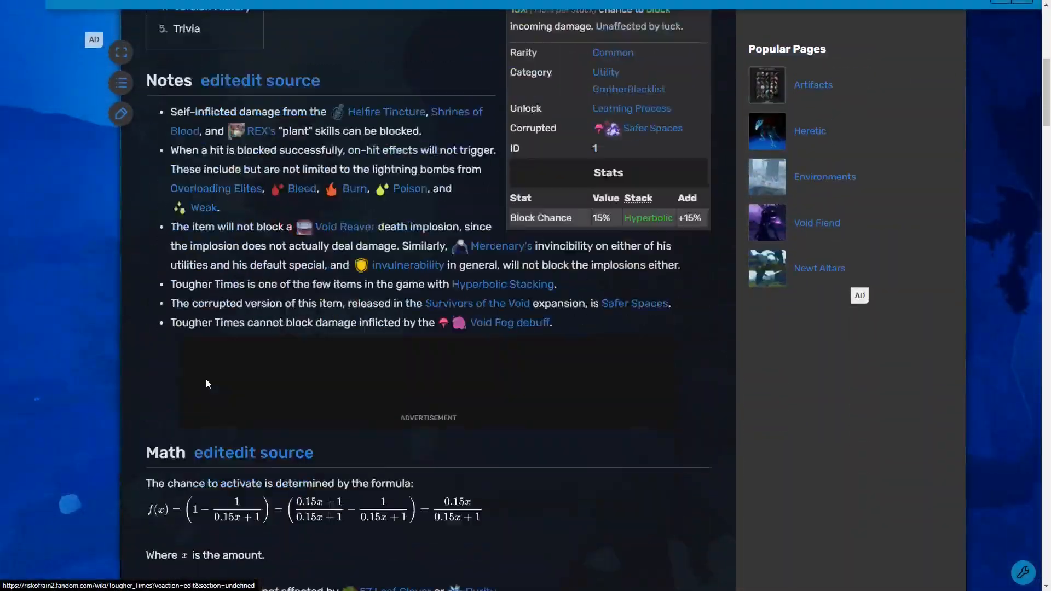
pyautogui.scroll(-3)
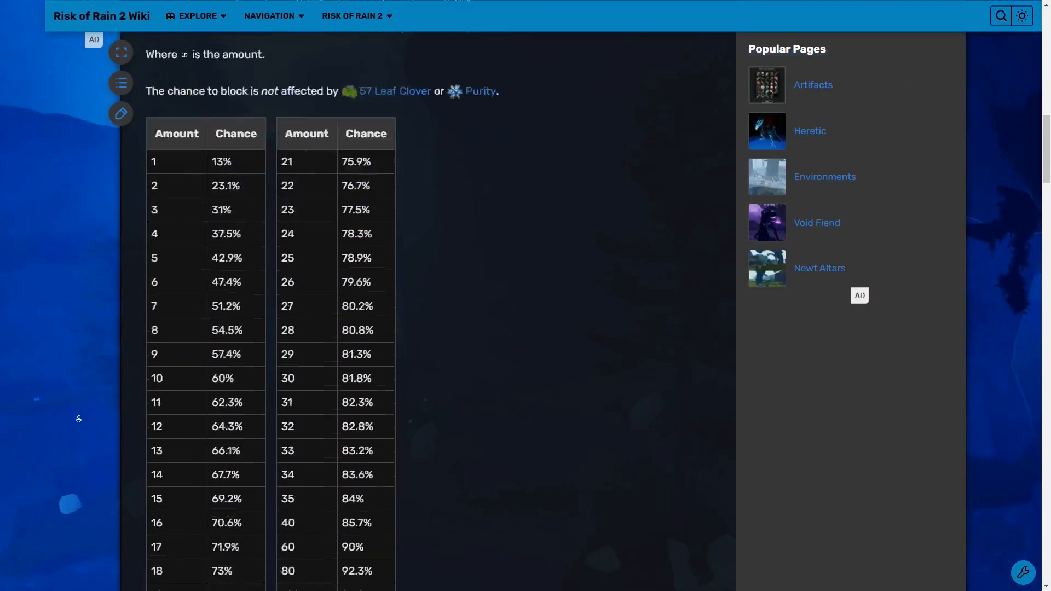
pyautogui.scroll(-3)
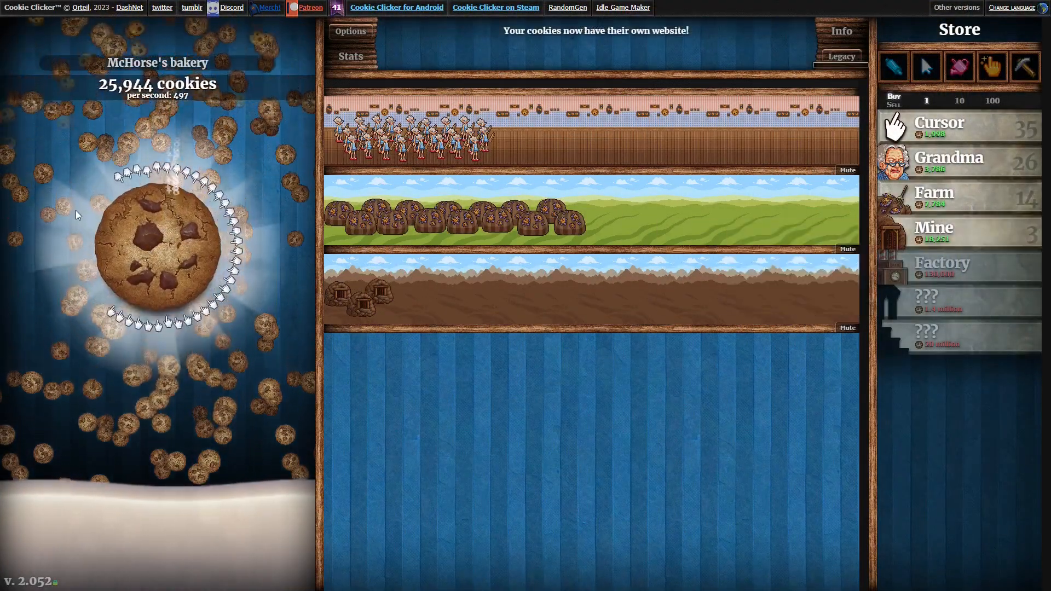
pyautogui.click(158, 244)
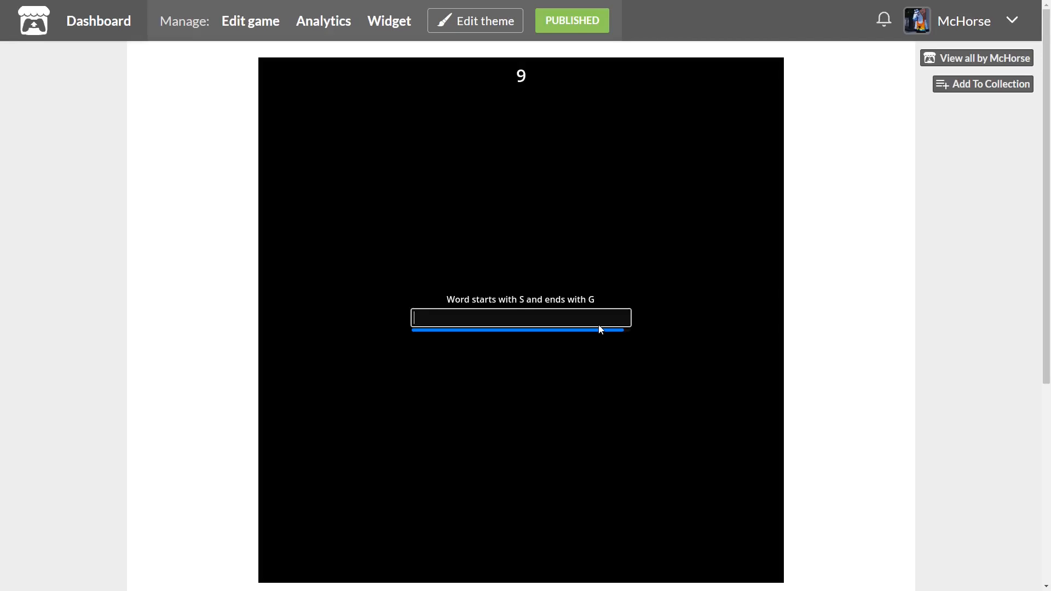
pyautogui.write('S')
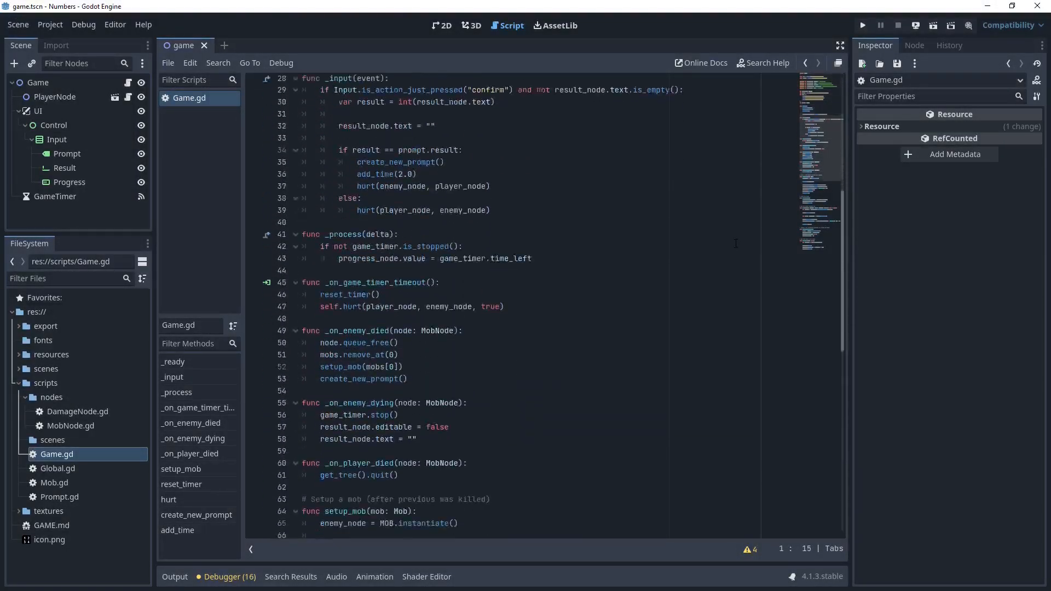
# Step: Run the Numbers project from Game.gd to bring up its main menu scene
pyautogui.scroll(3)
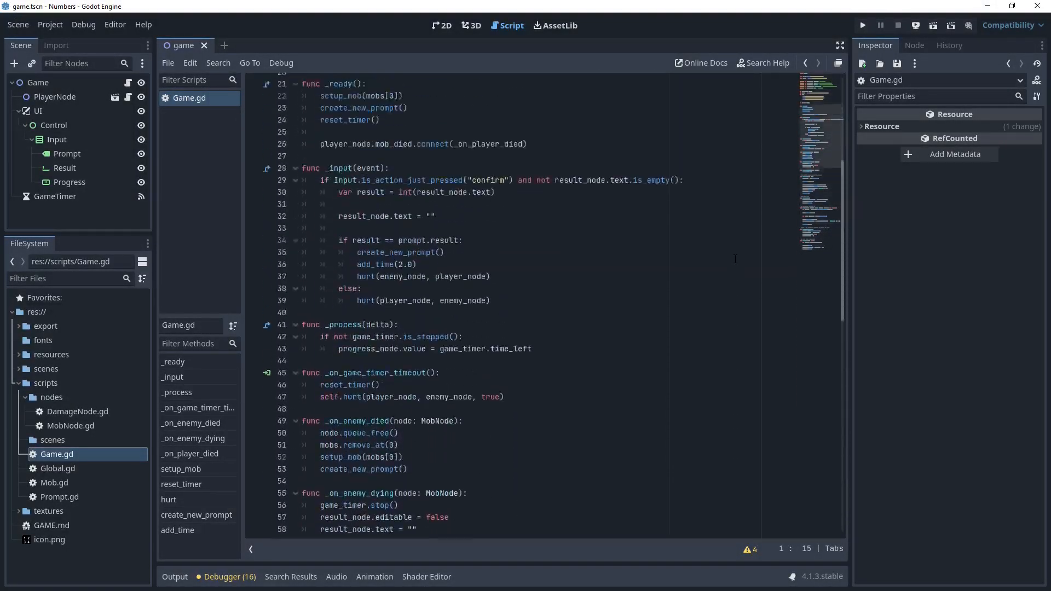
pyautogui.click(863, 25)
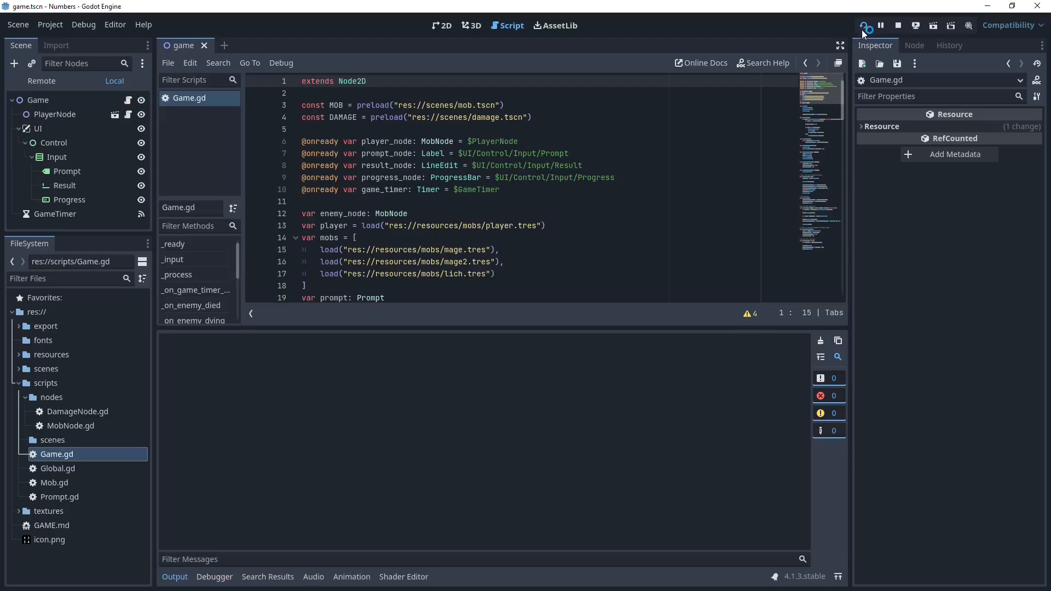
pyautogui.click(864, 25)
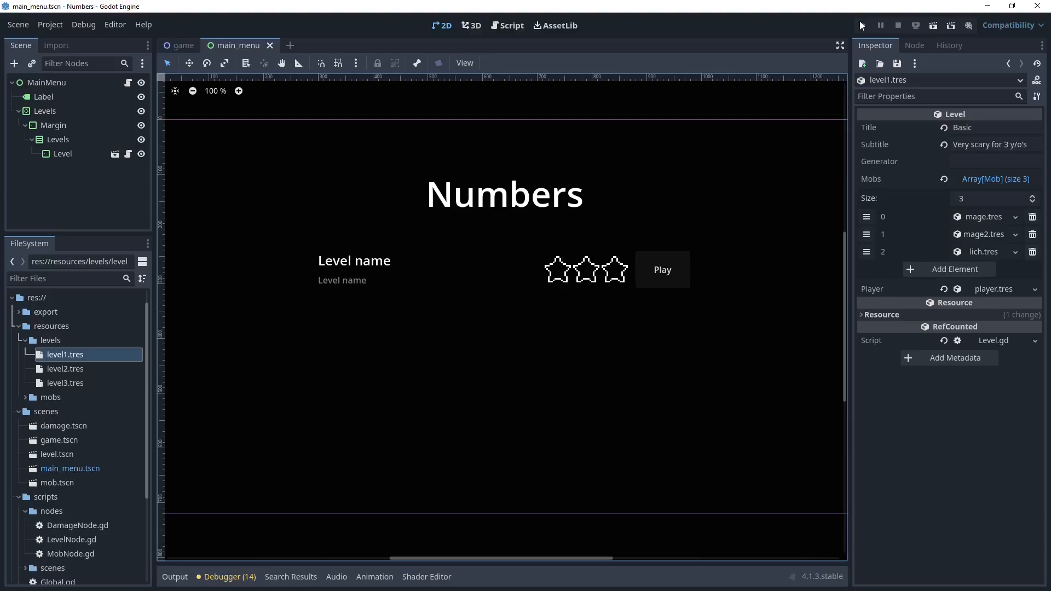
# Step: Launch the Numbers debug window showing Basic, Insane and Easy Peasy levels with star ratings
pyautogui.click(862, 25)
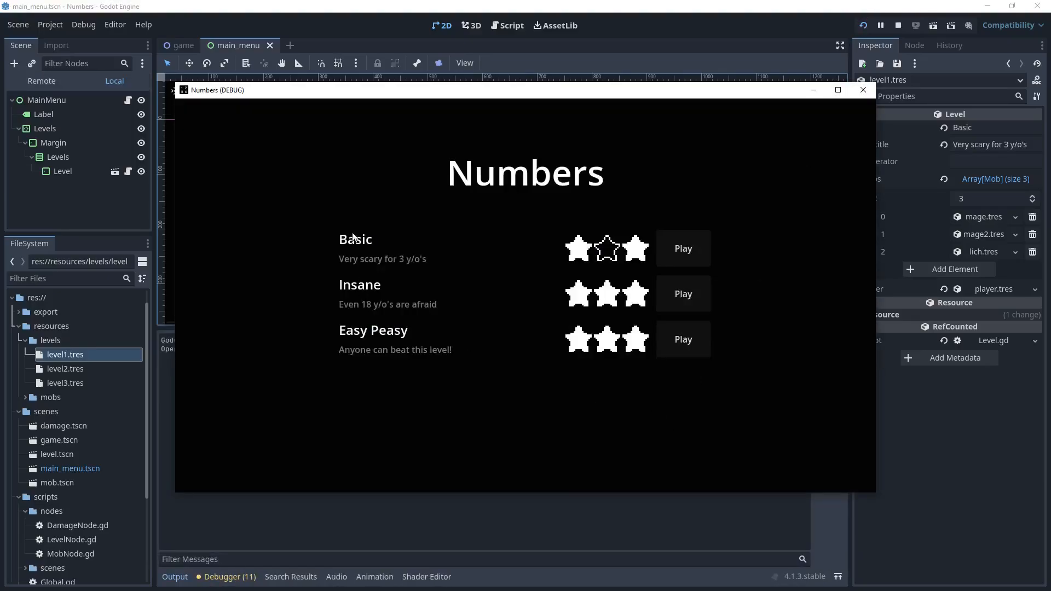
pyautogui.click(682, 249)
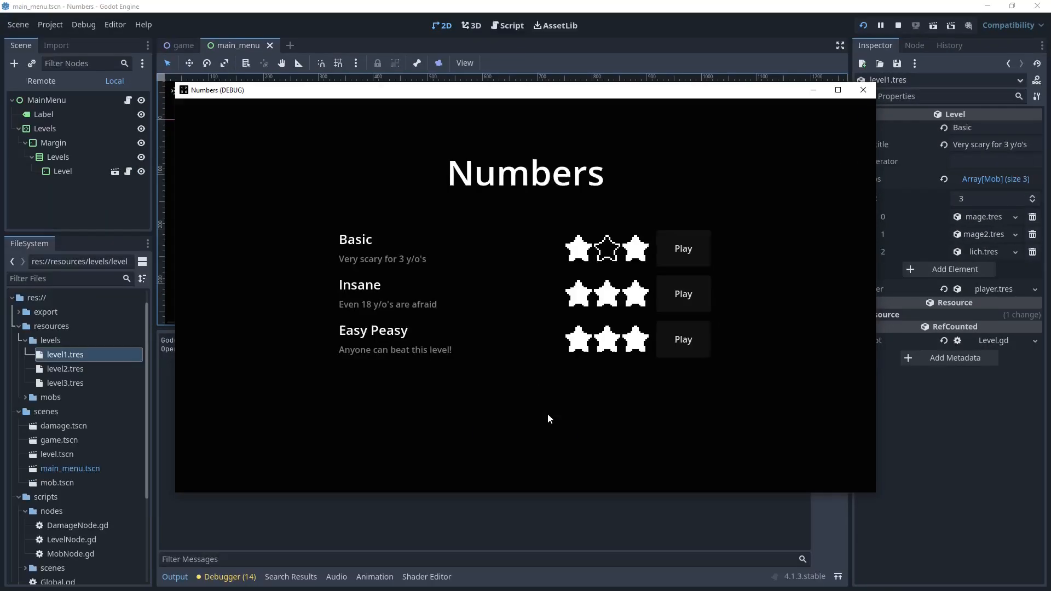
pyautogui.moveTo(707, 308)
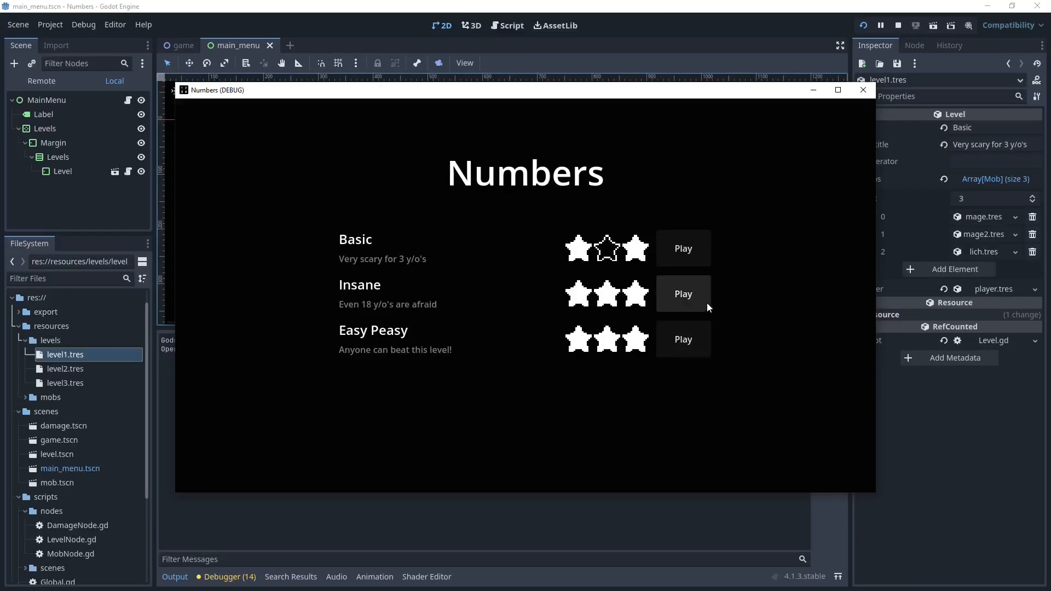
# Step: View Global.gd's level generator functions down to _gen_level20, then run the polished build
pyautogui.click(512, 13)
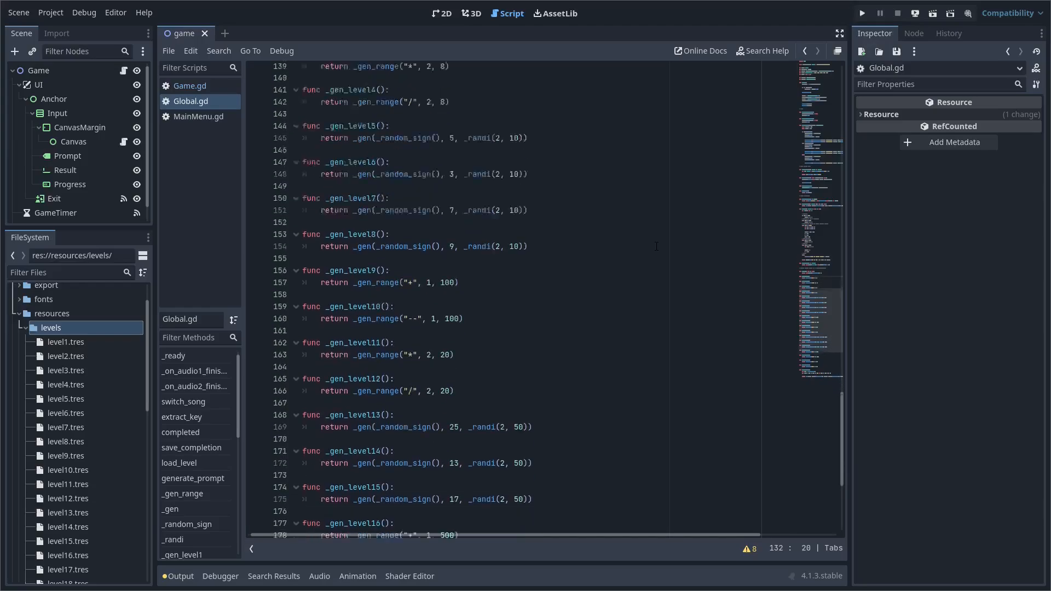
pyautogui.scroll(-3)
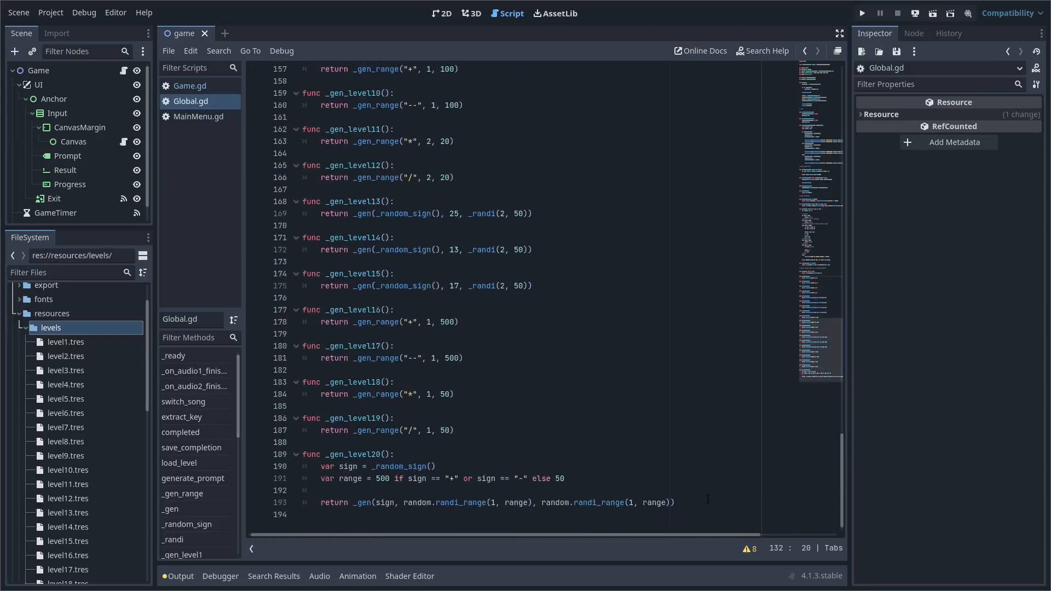
pyautogui.click(861, 13)
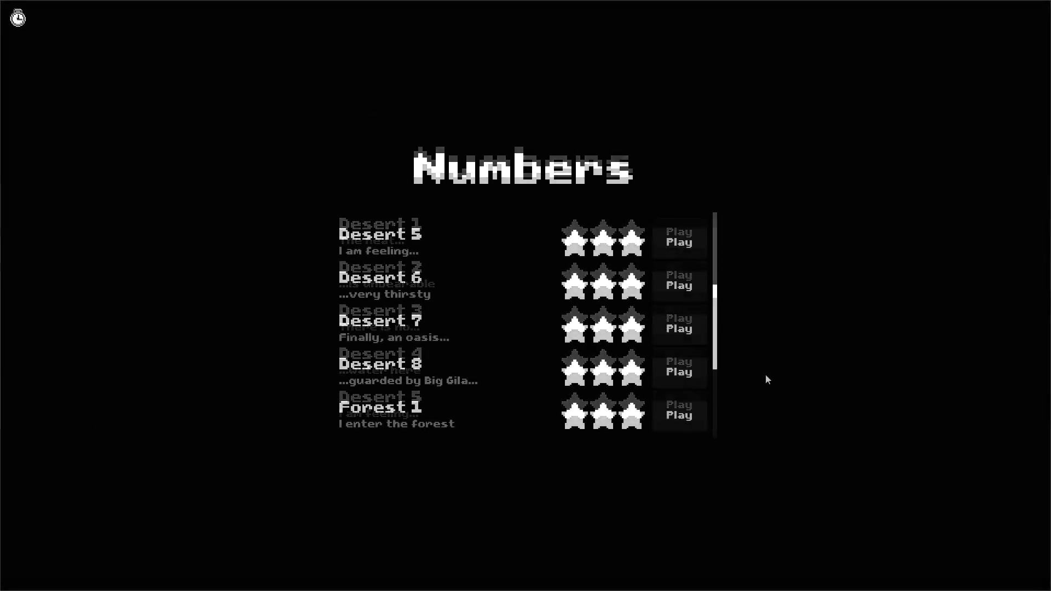
# Step: Start a Forest level, sketch the working on the canvas and submit the answer to 5 * 4
pyautogui.click(679, 414)
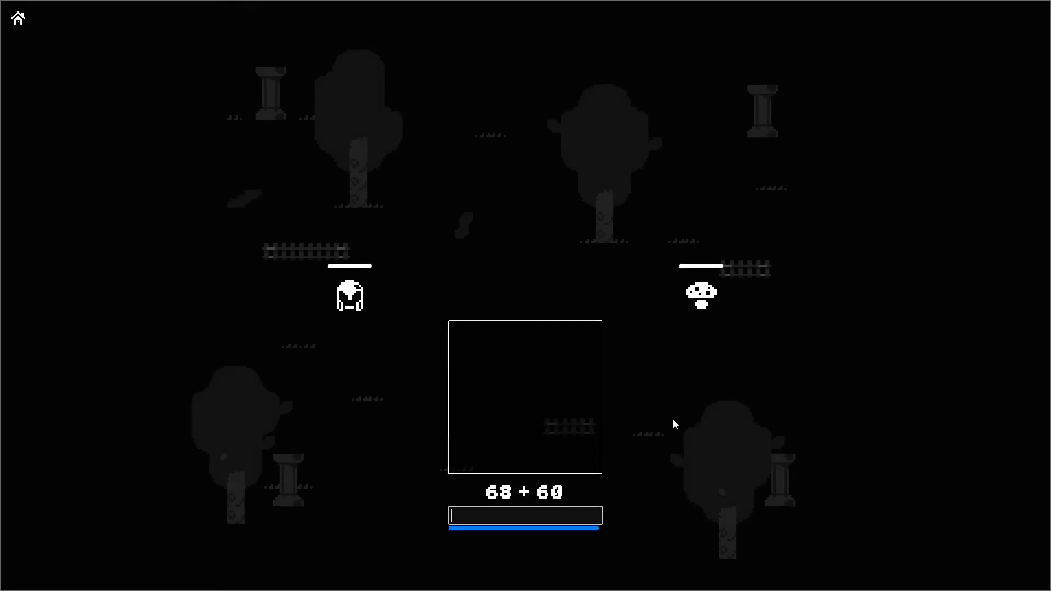
pyautogui.moveTo(610, 513)
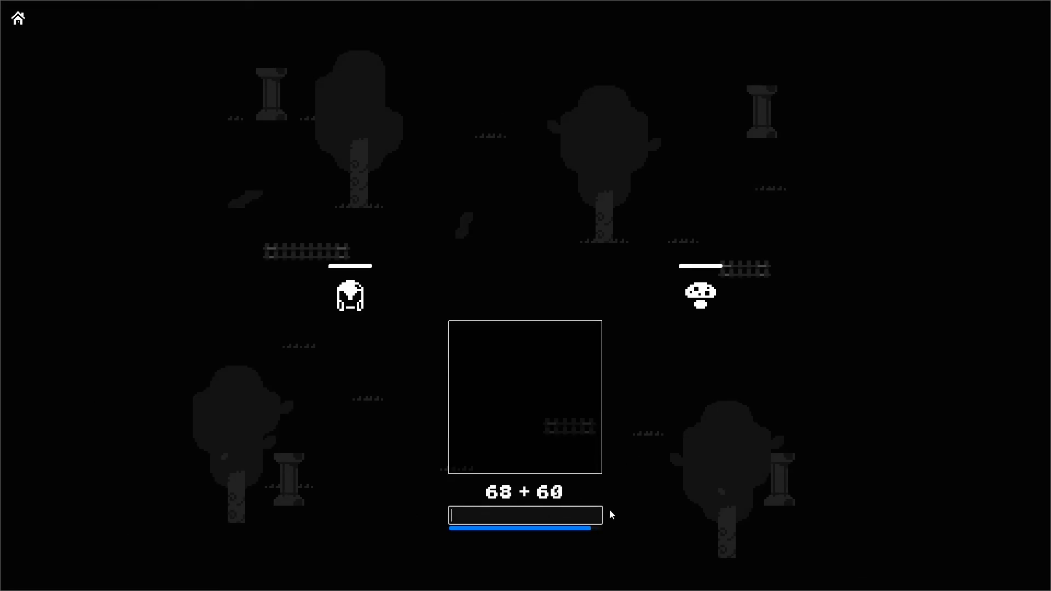
pyautogui.write('1')
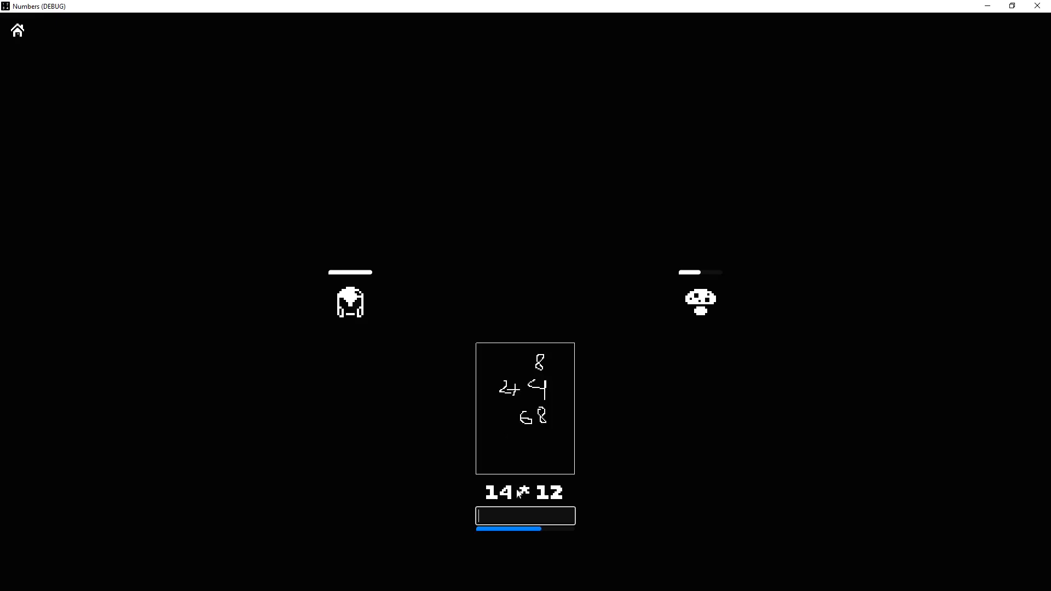
pyautogui.write('1')
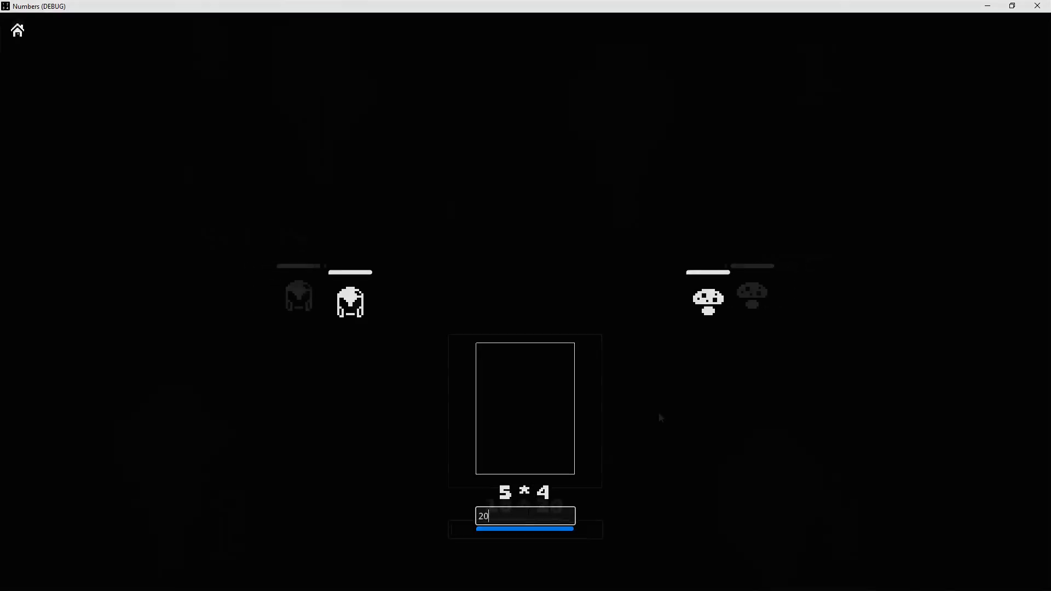
pyautogui.press('Return')
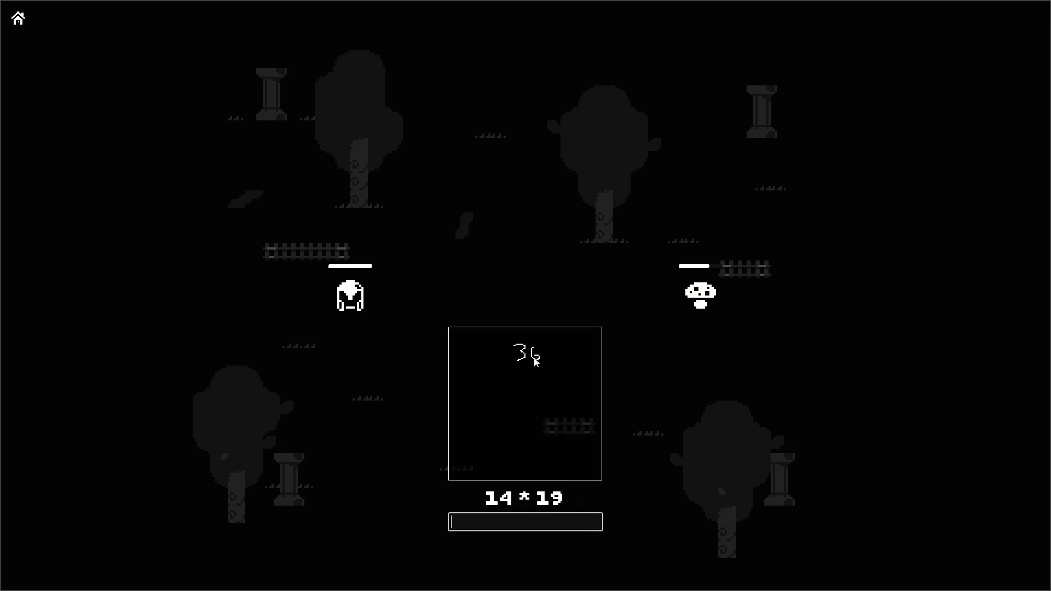
pyautogui.moveTo(508, 376)
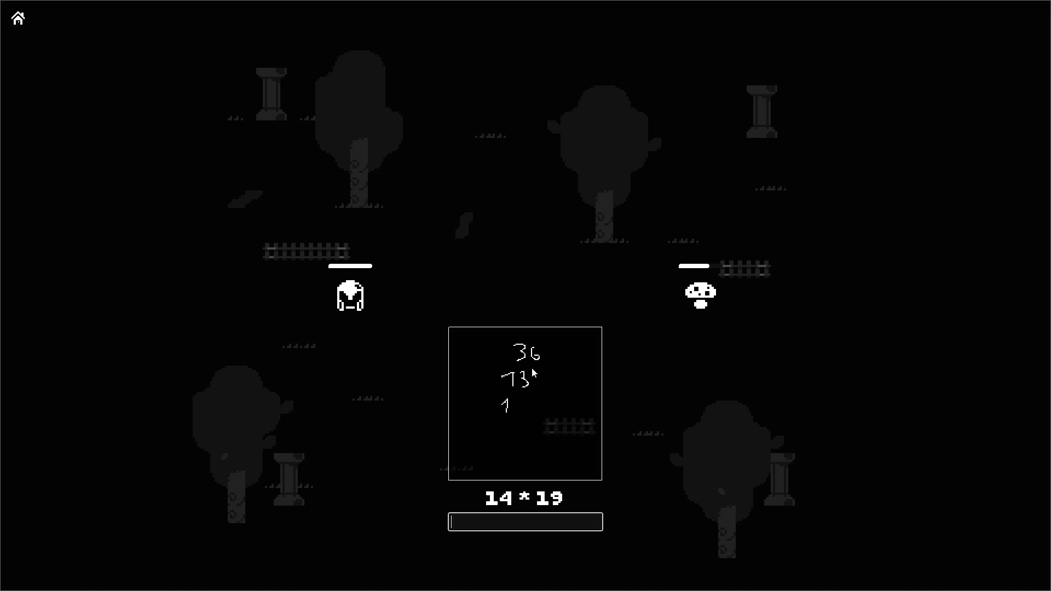
# Step: Work 14 * 19 and 6 * 13 on the canvas and submit the answers, then scroll the Godot Resources docs
pyautogui.write('26')
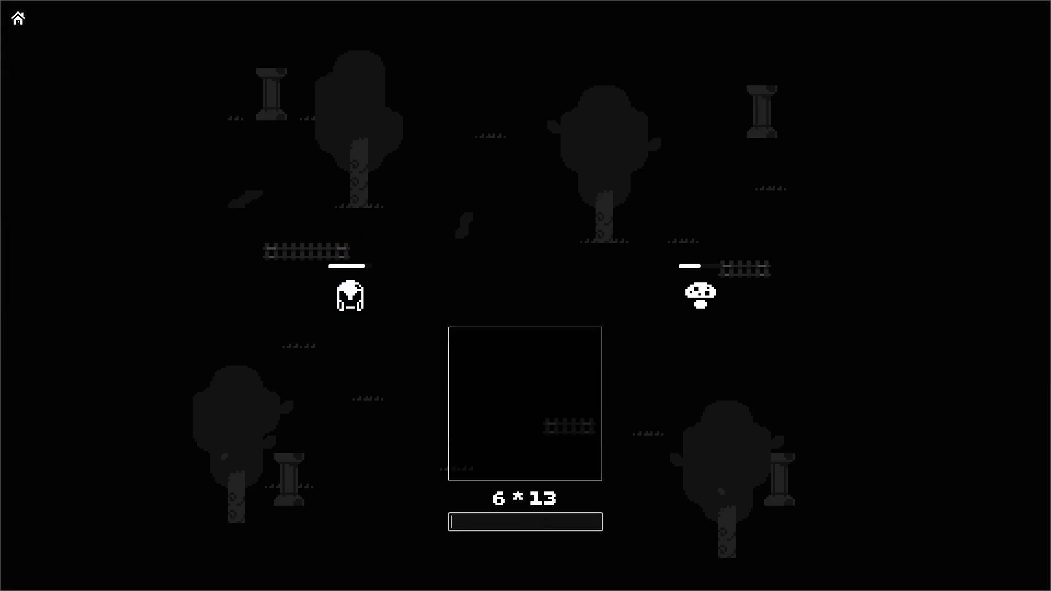
pyautogui.write('26')
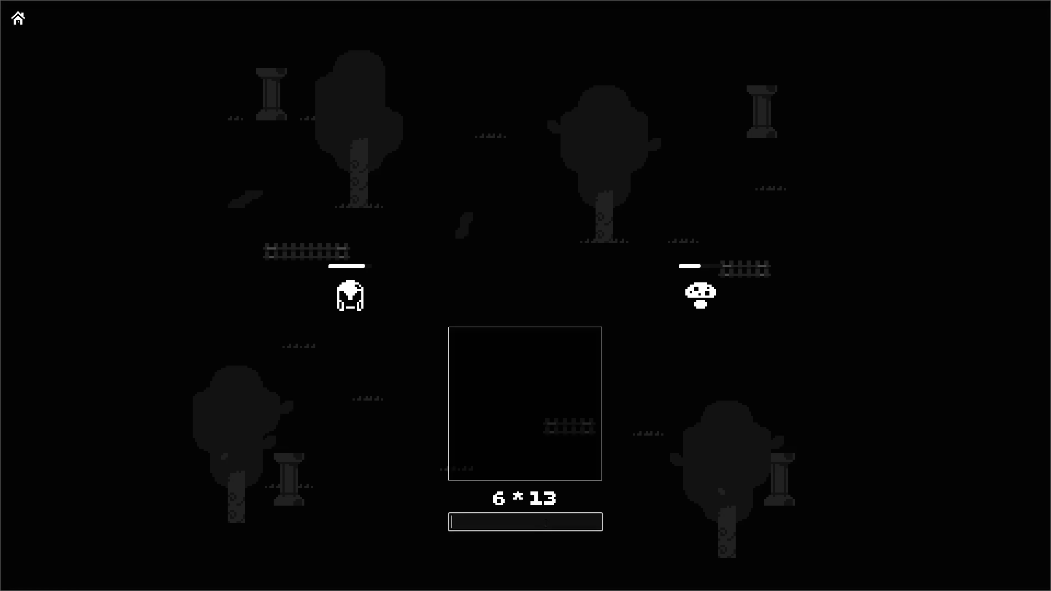
pyautogui.write('7')
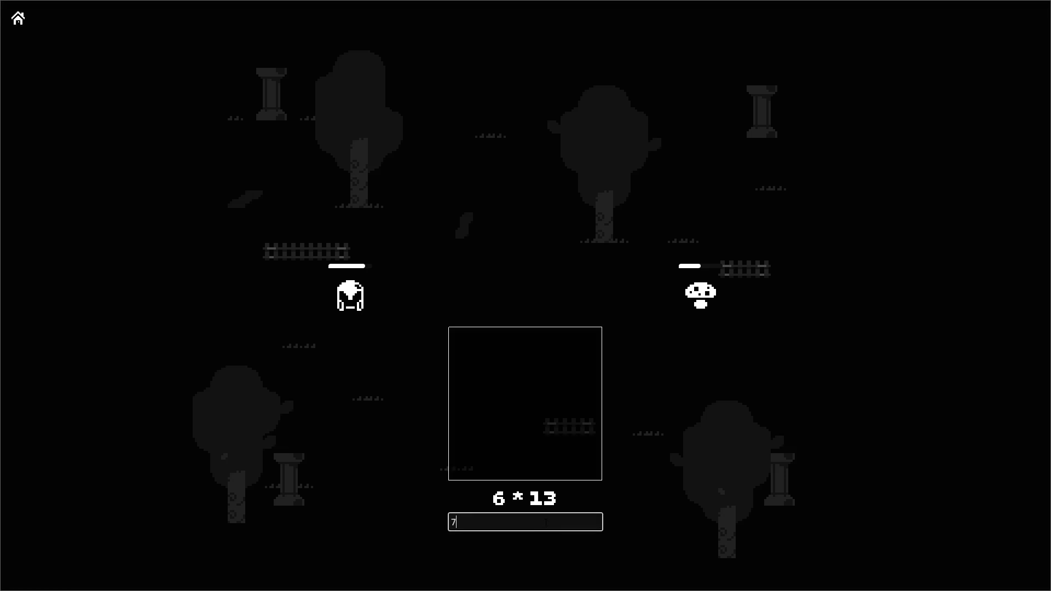
pyautogui.press('Return')
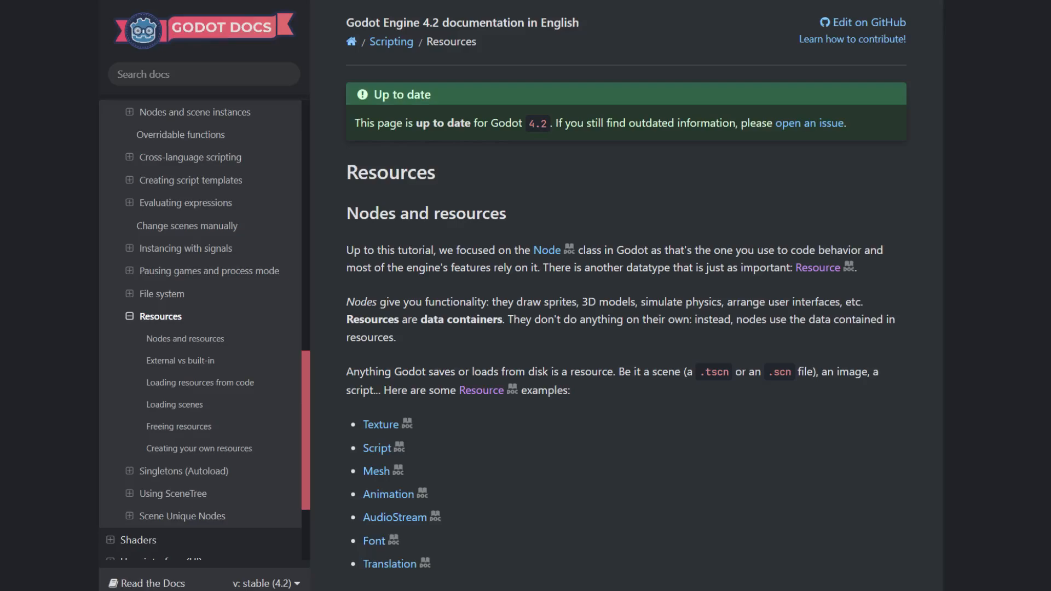
pyautogui.scroll(-3)
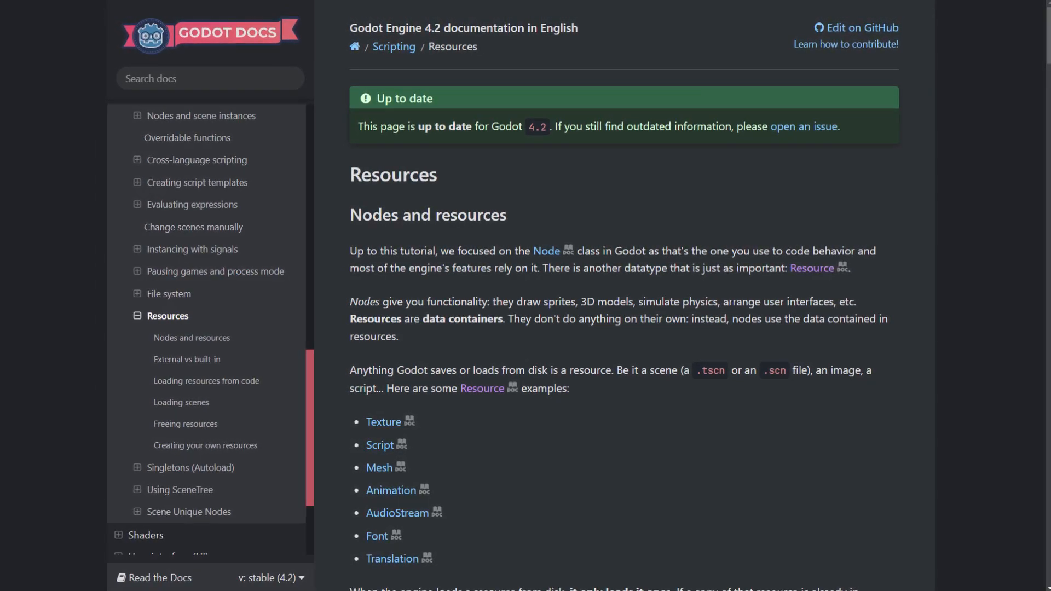